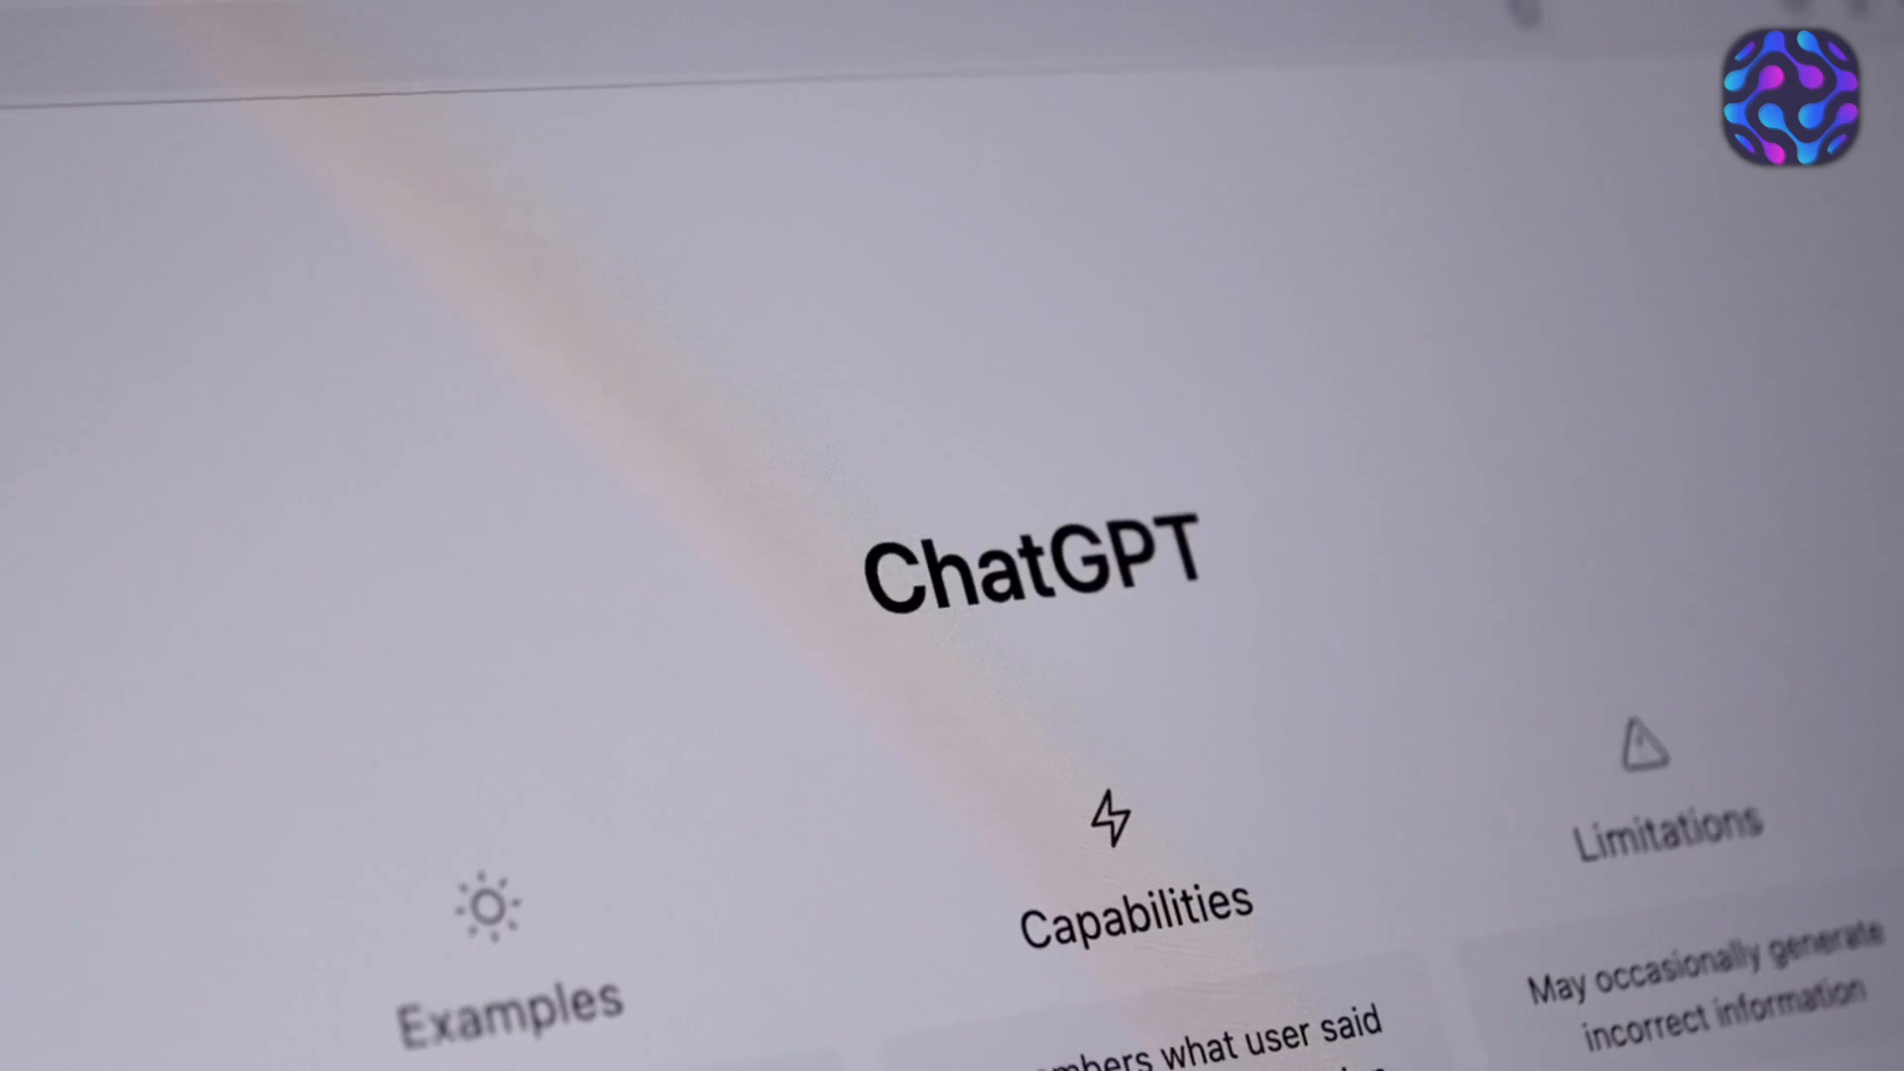
{"action": "type", "text": "What are the ethical concerns of AI?"}
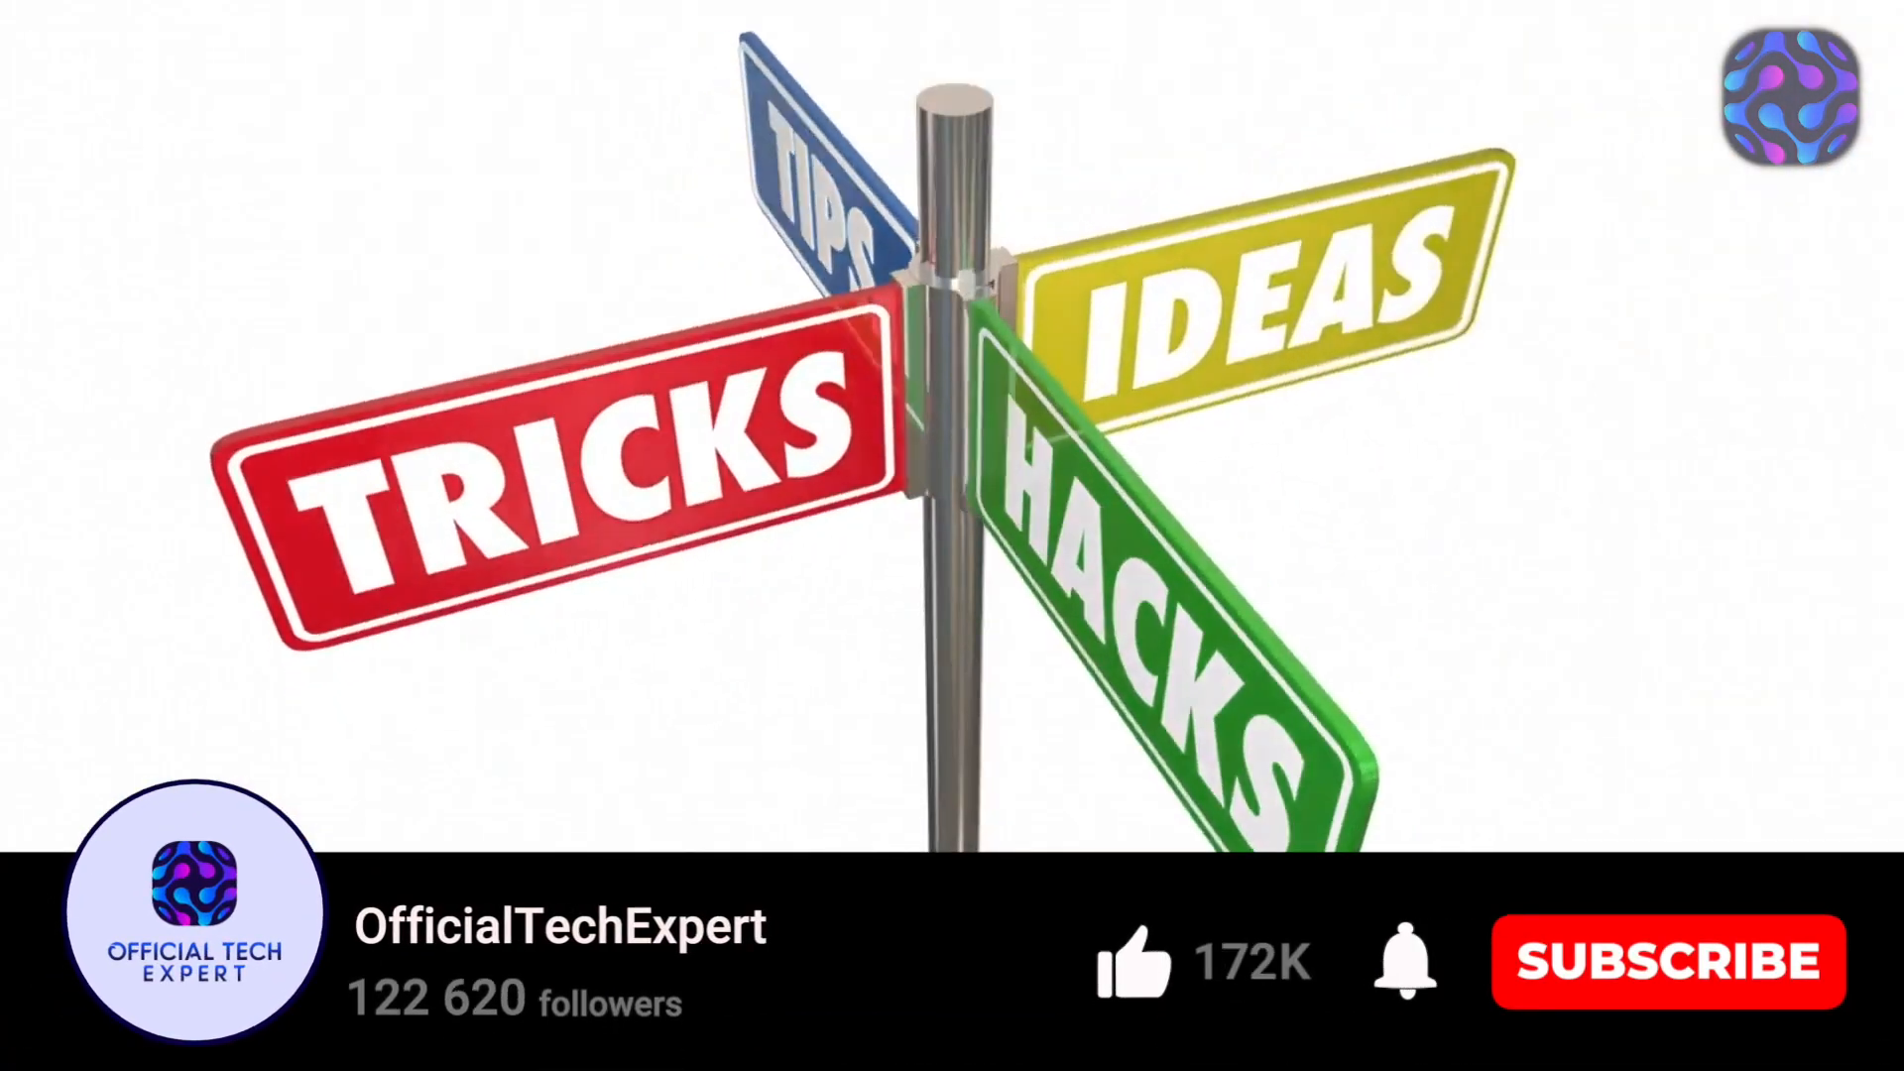
{"action": "left_click", "coordinate": [1668, 961]}
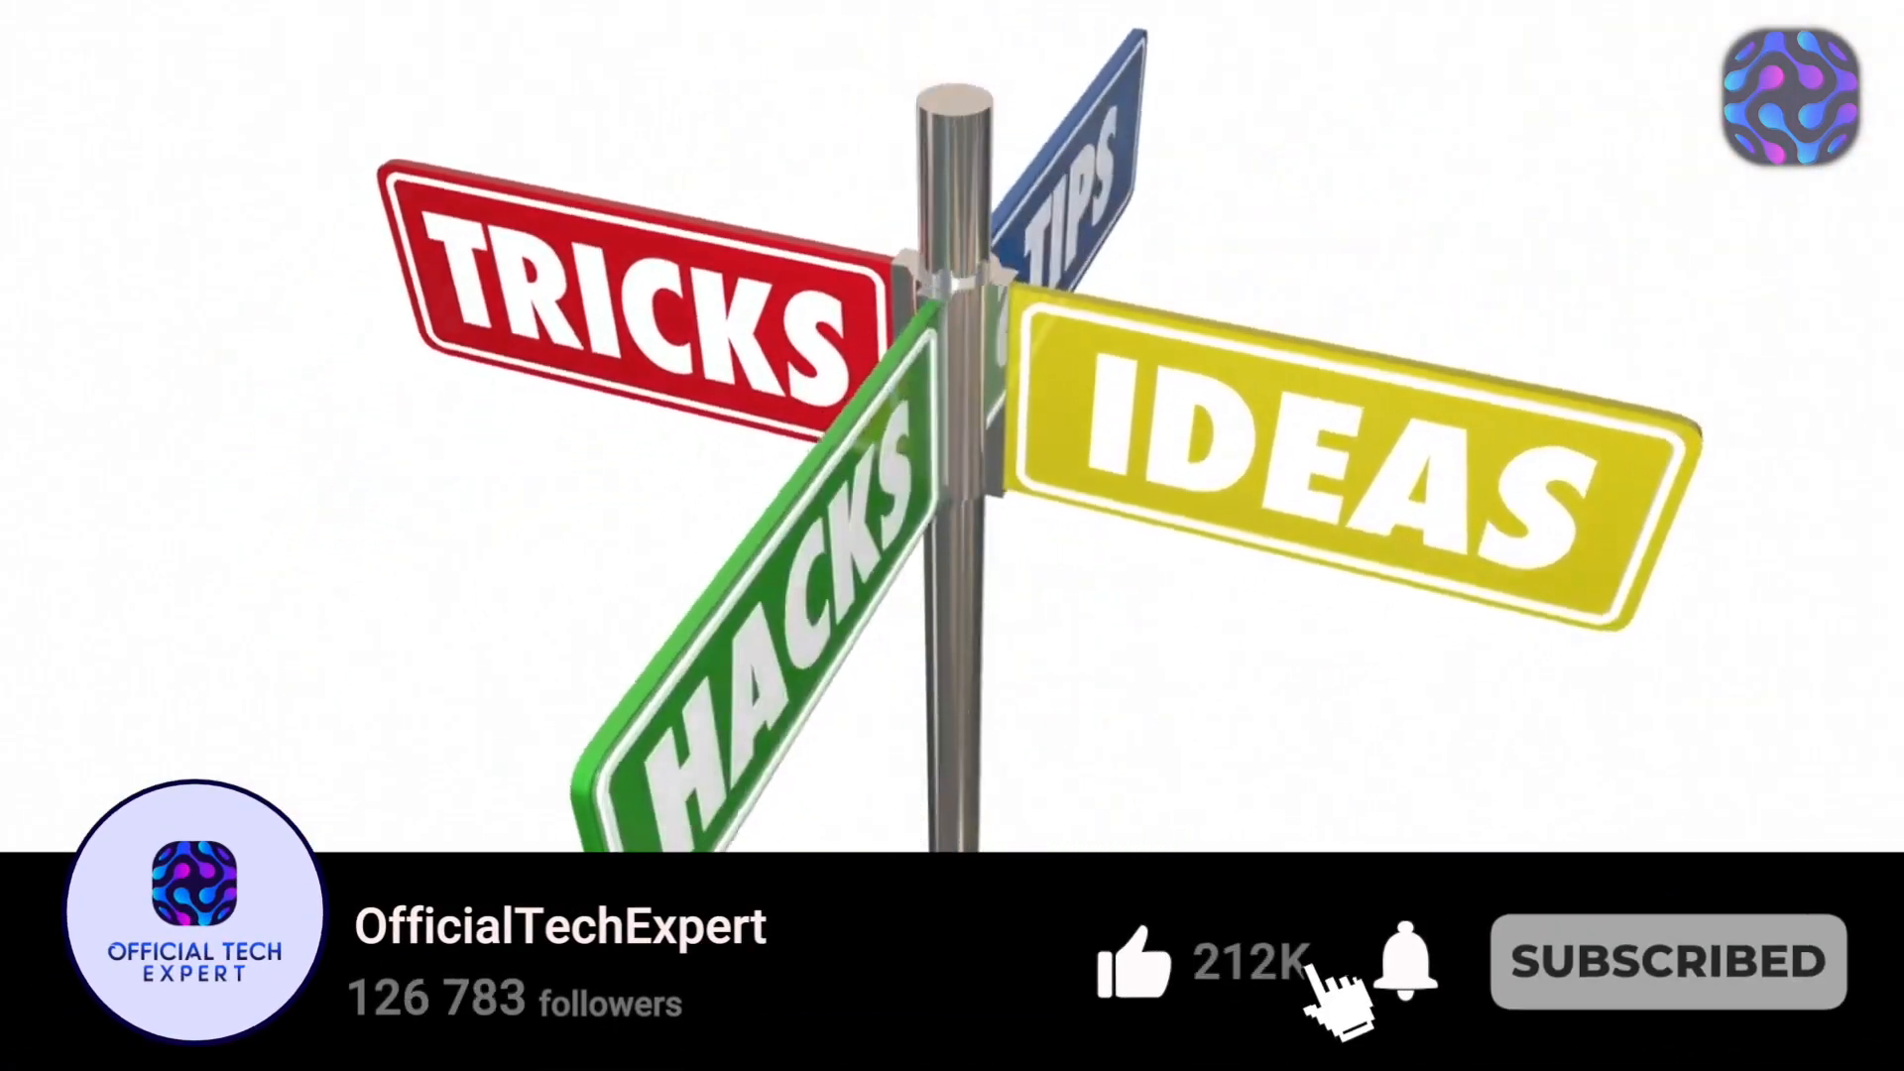